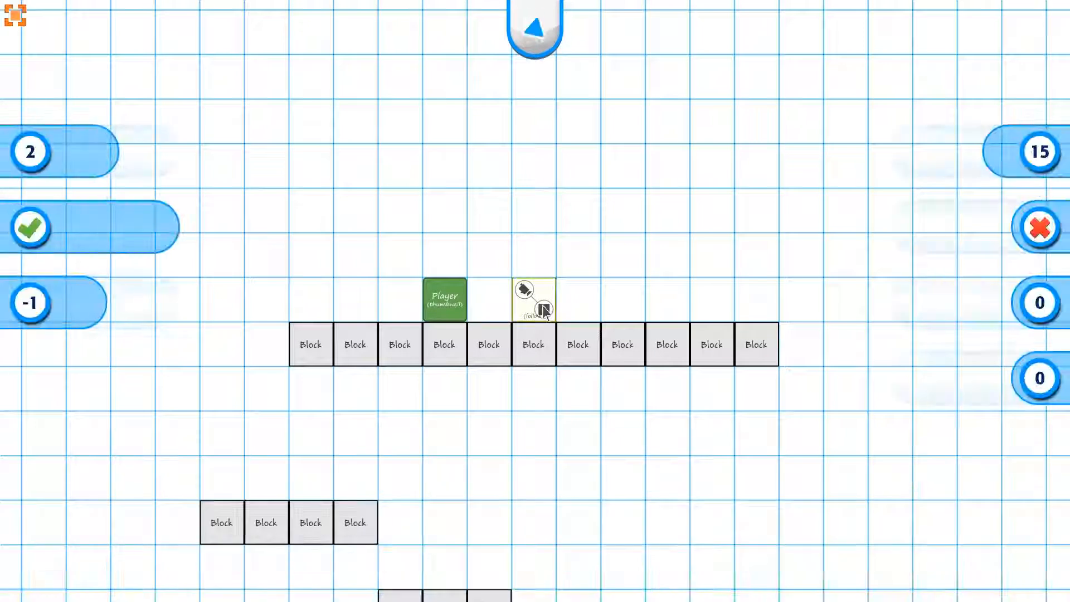
- Open the camera follow tile's Camera Follow options showing all four directions and Ease In X 78
left_click(98, 570)
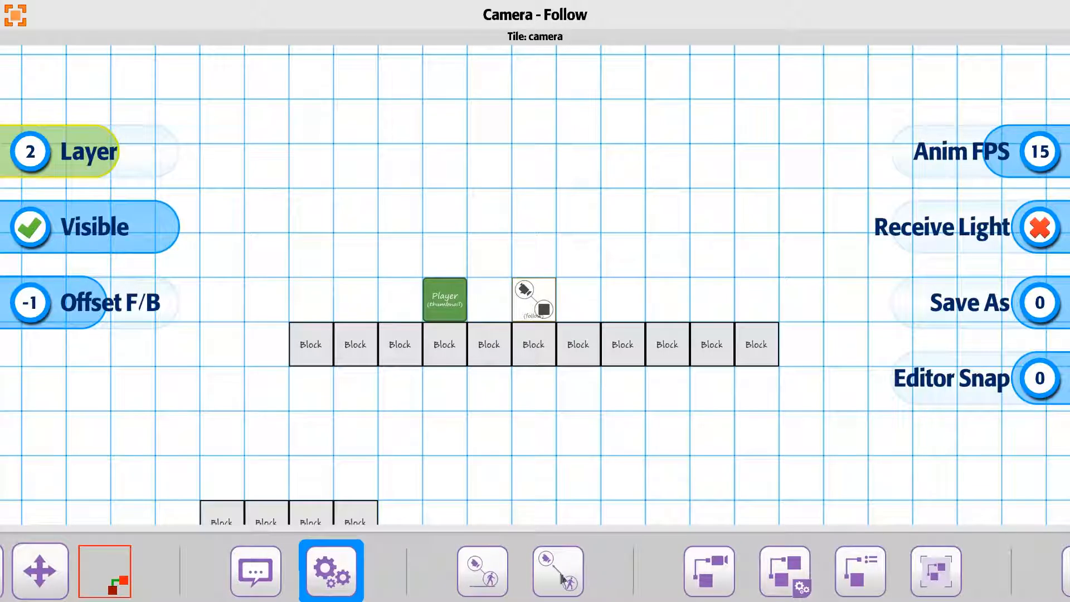
left_click(481, 571)
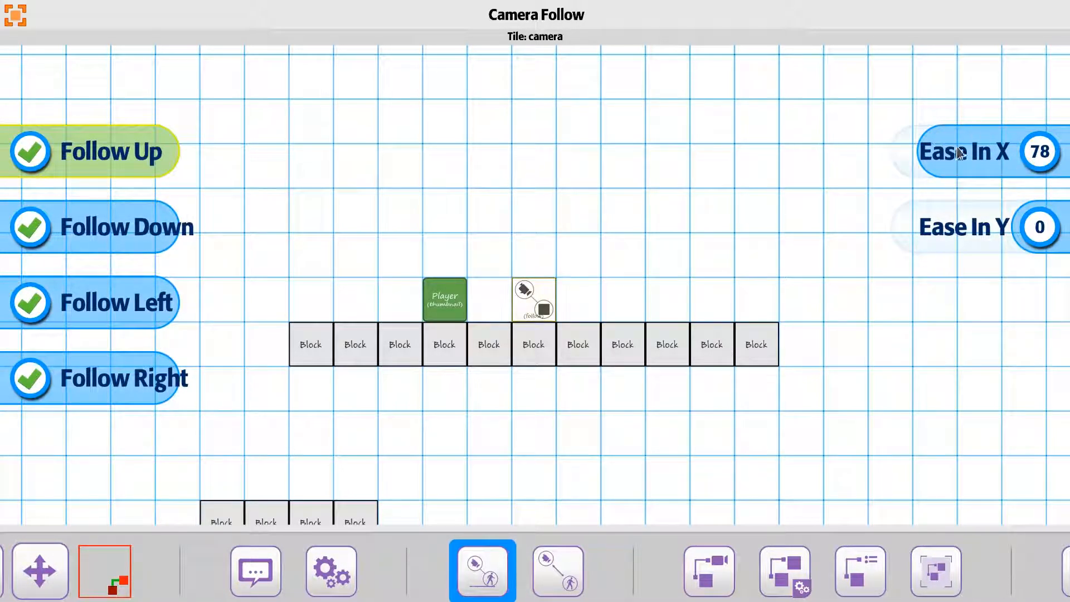
mouse_move(992, 264)
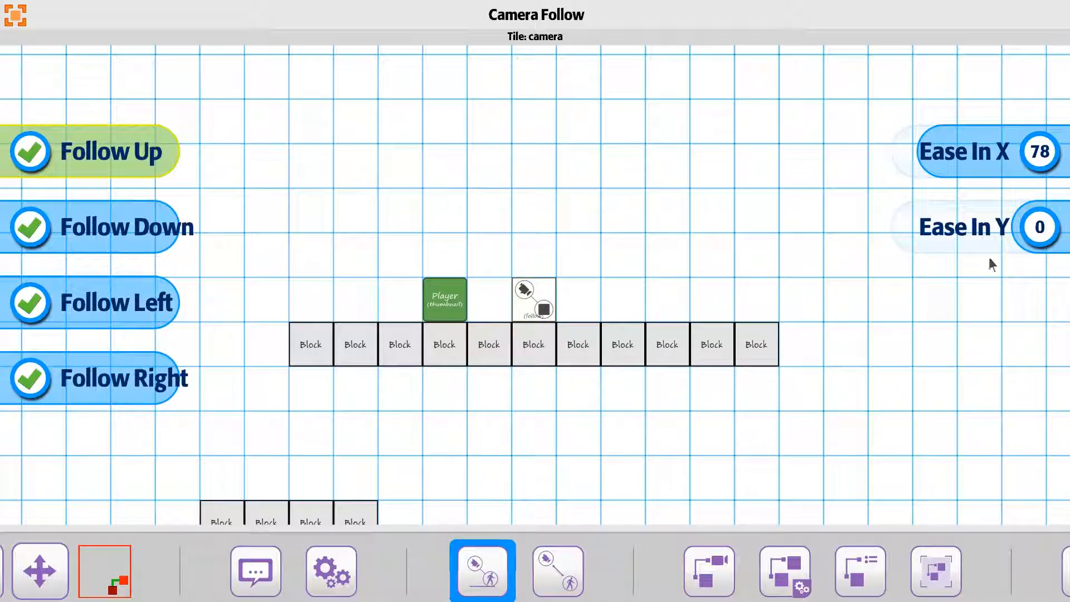
- Show Camera Follow Dist: follow by tileSize, padding 8 up and 2 down, left, right
left_click(557, 571)
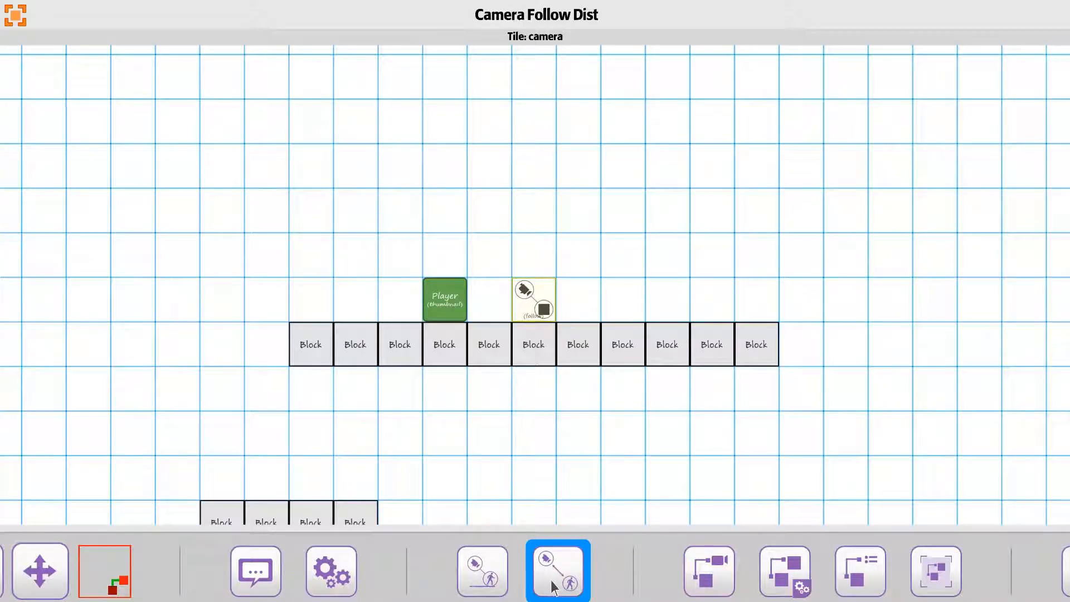
left_click(558, 569)
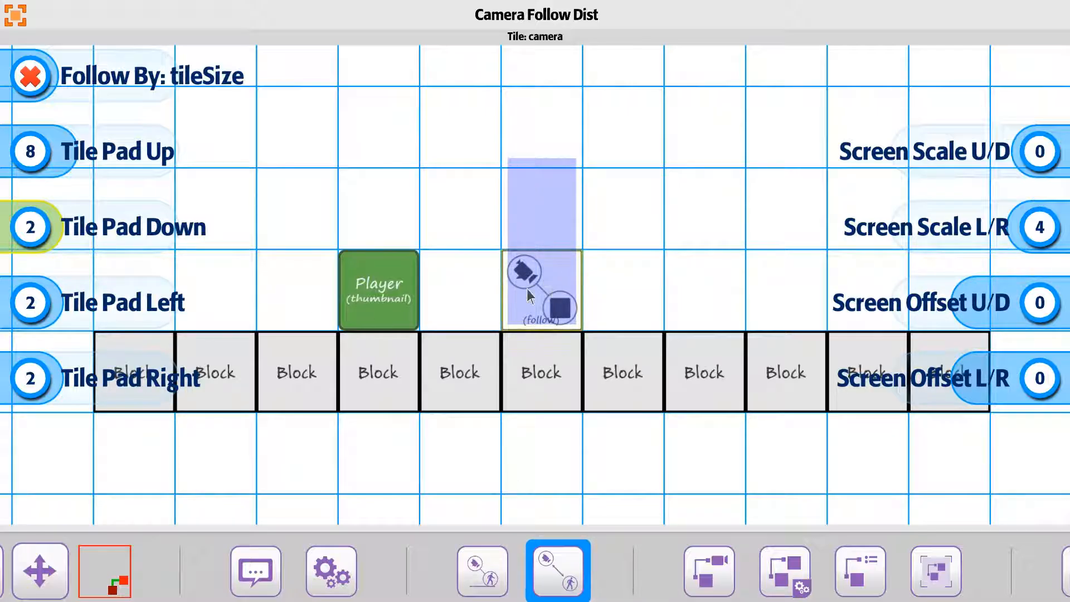
mouse_move(48, 312)
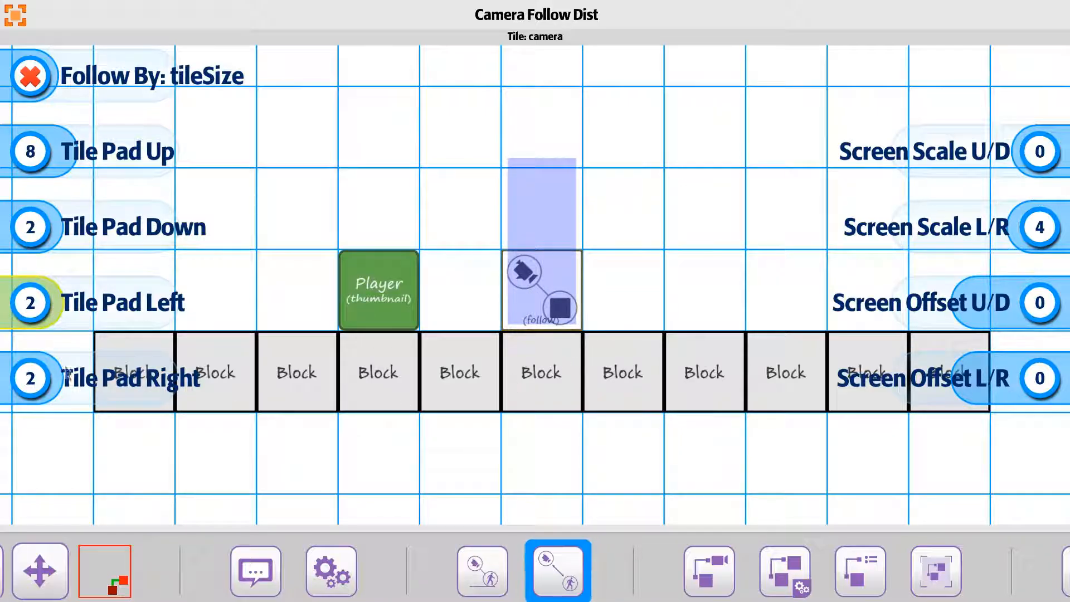
- Raise the right tile padding to 18, widening the blue follow zone rightward
left_click(30, 377)
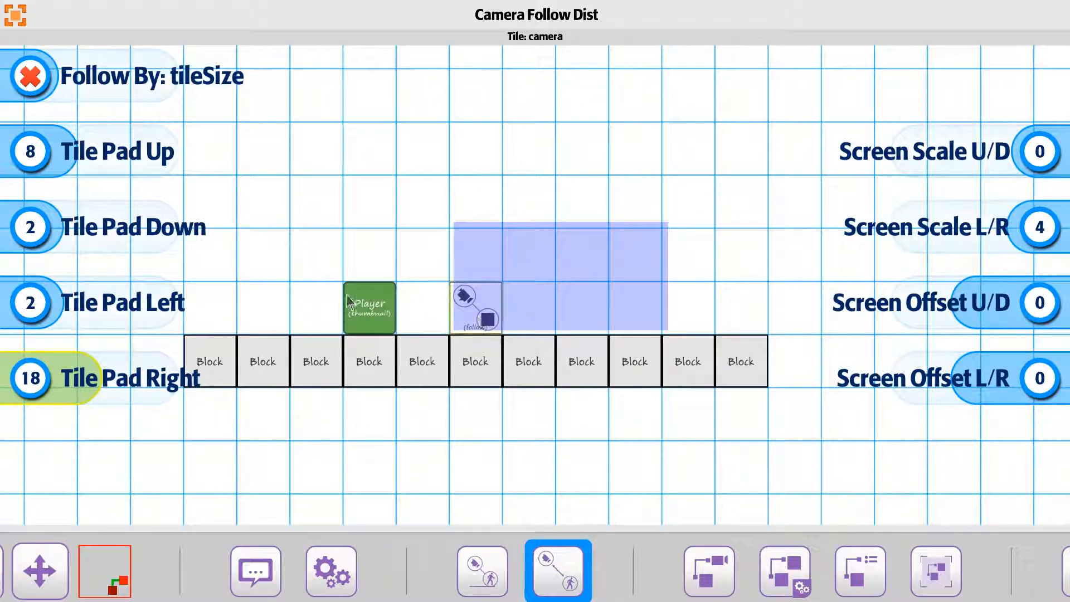
mouse_move(531, 231)
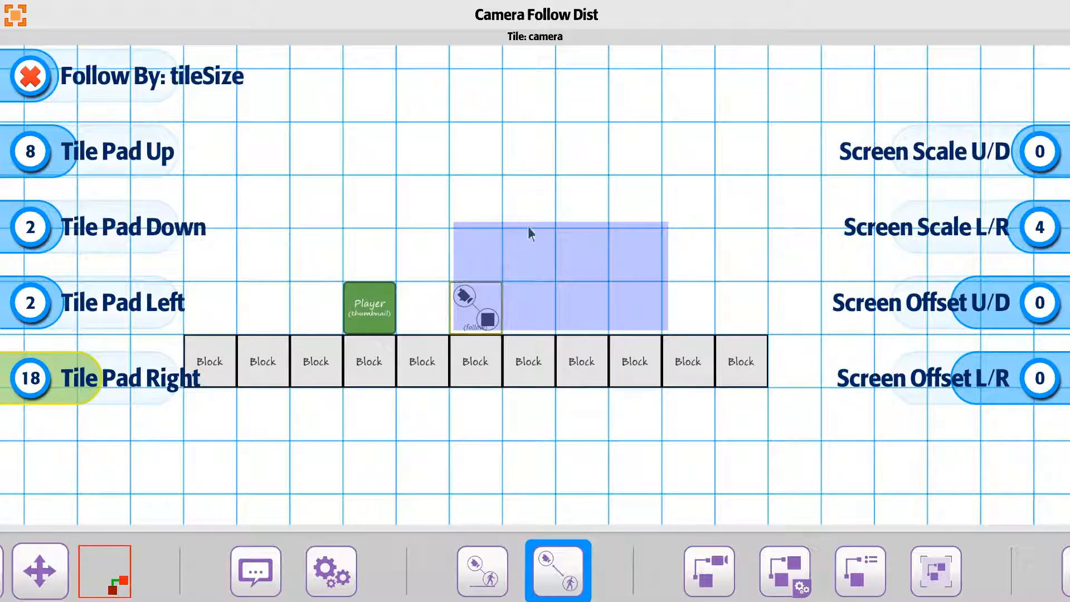
mouse_move(666, 312)
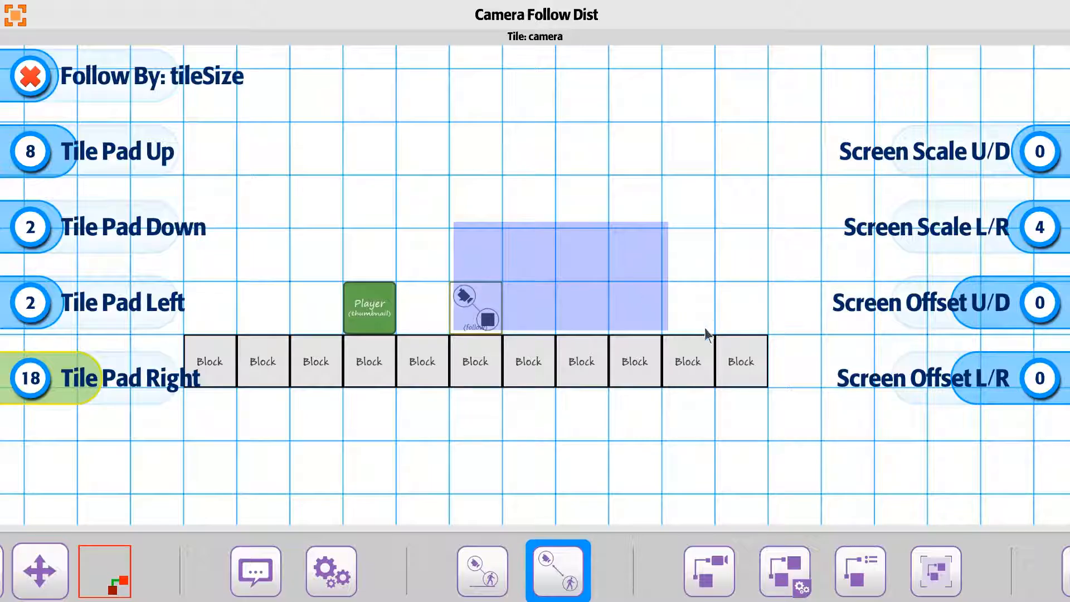
mouse_move(531, 310)
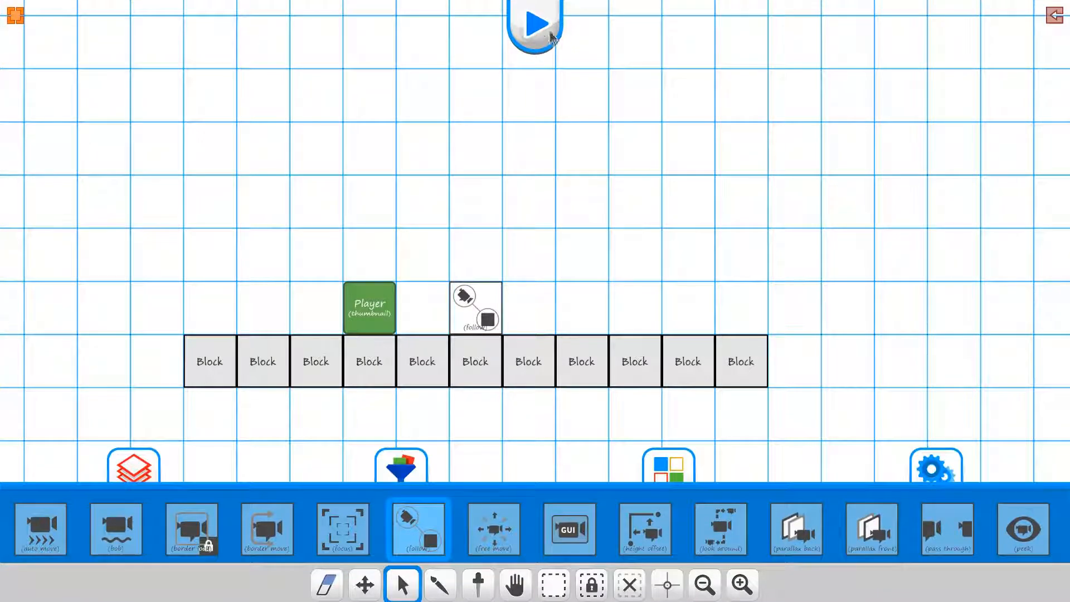
- Play-test the level and drag the player block right onto the camera follow tile
left_click(534, 23)
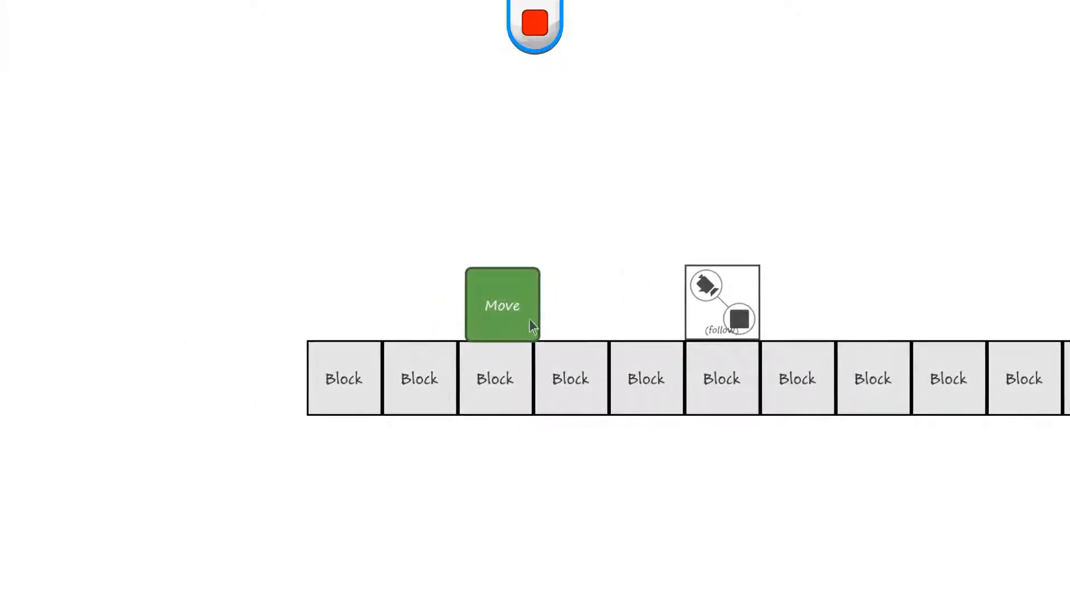
left_click_drag(501, 305, 720, 302)
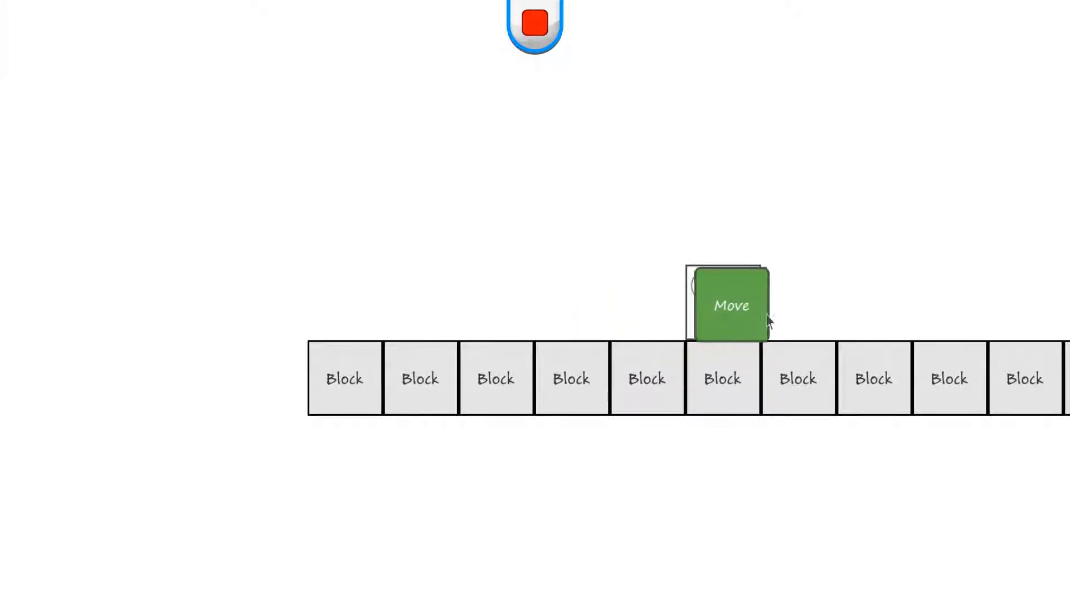